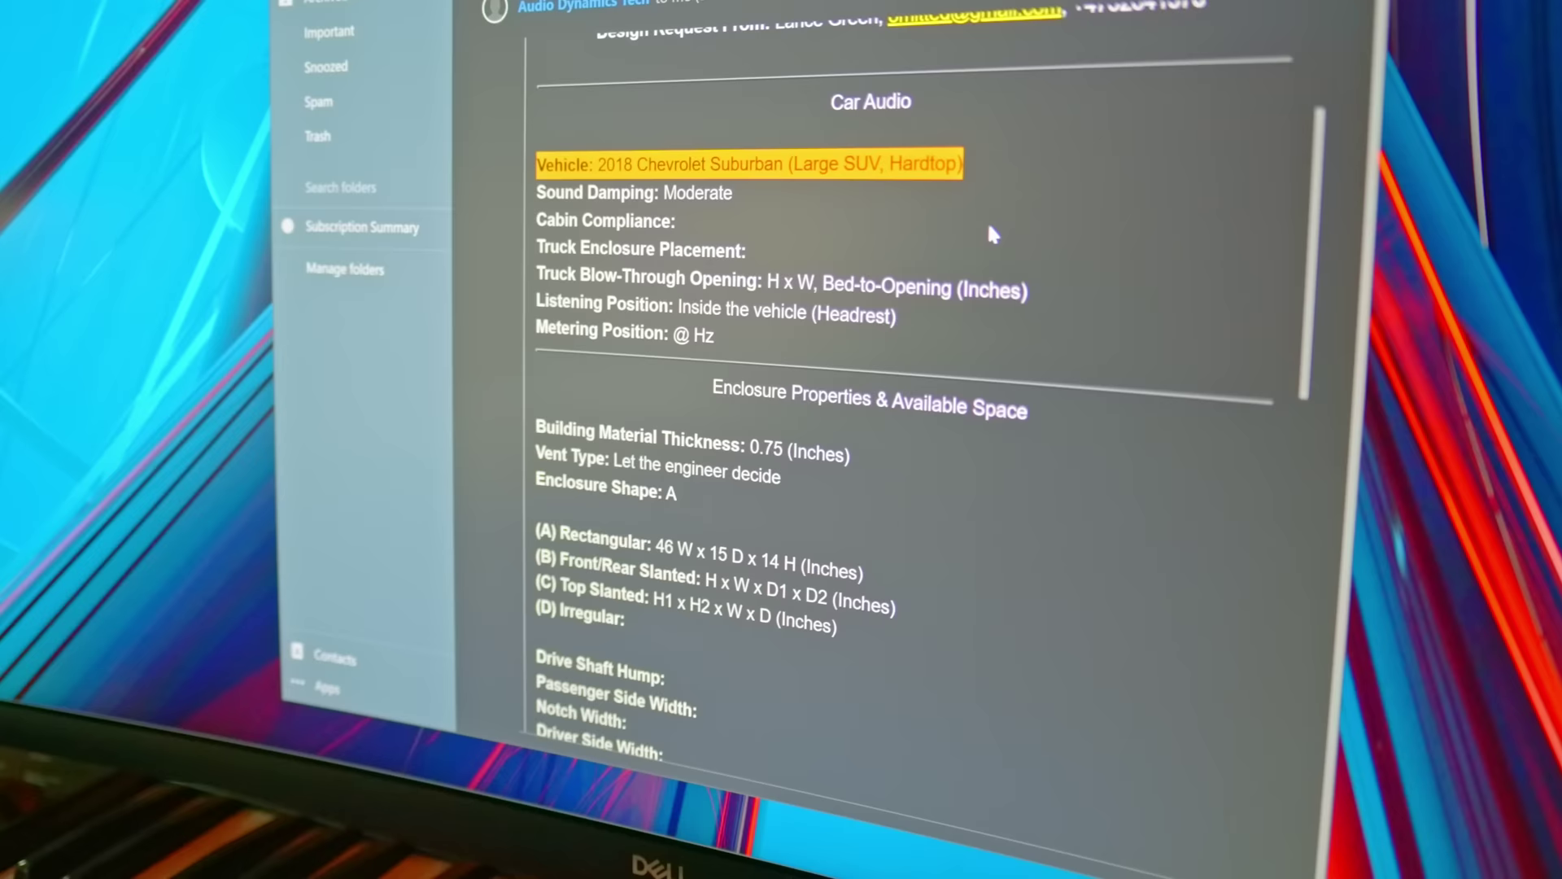
pyautogui.scroll(-3)
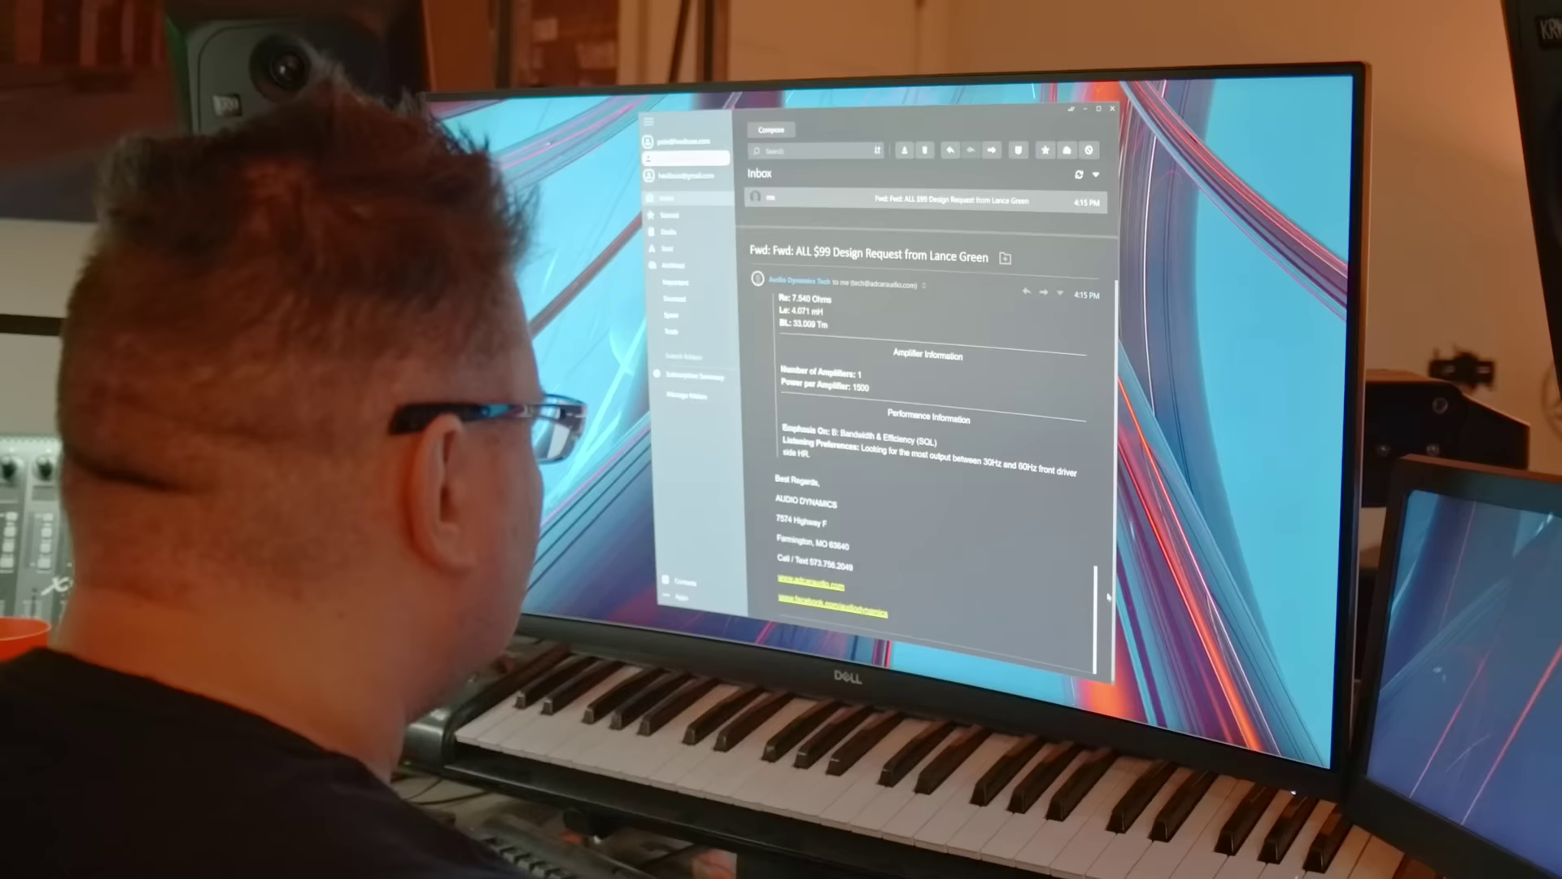
pyautogui.scroll(-3)
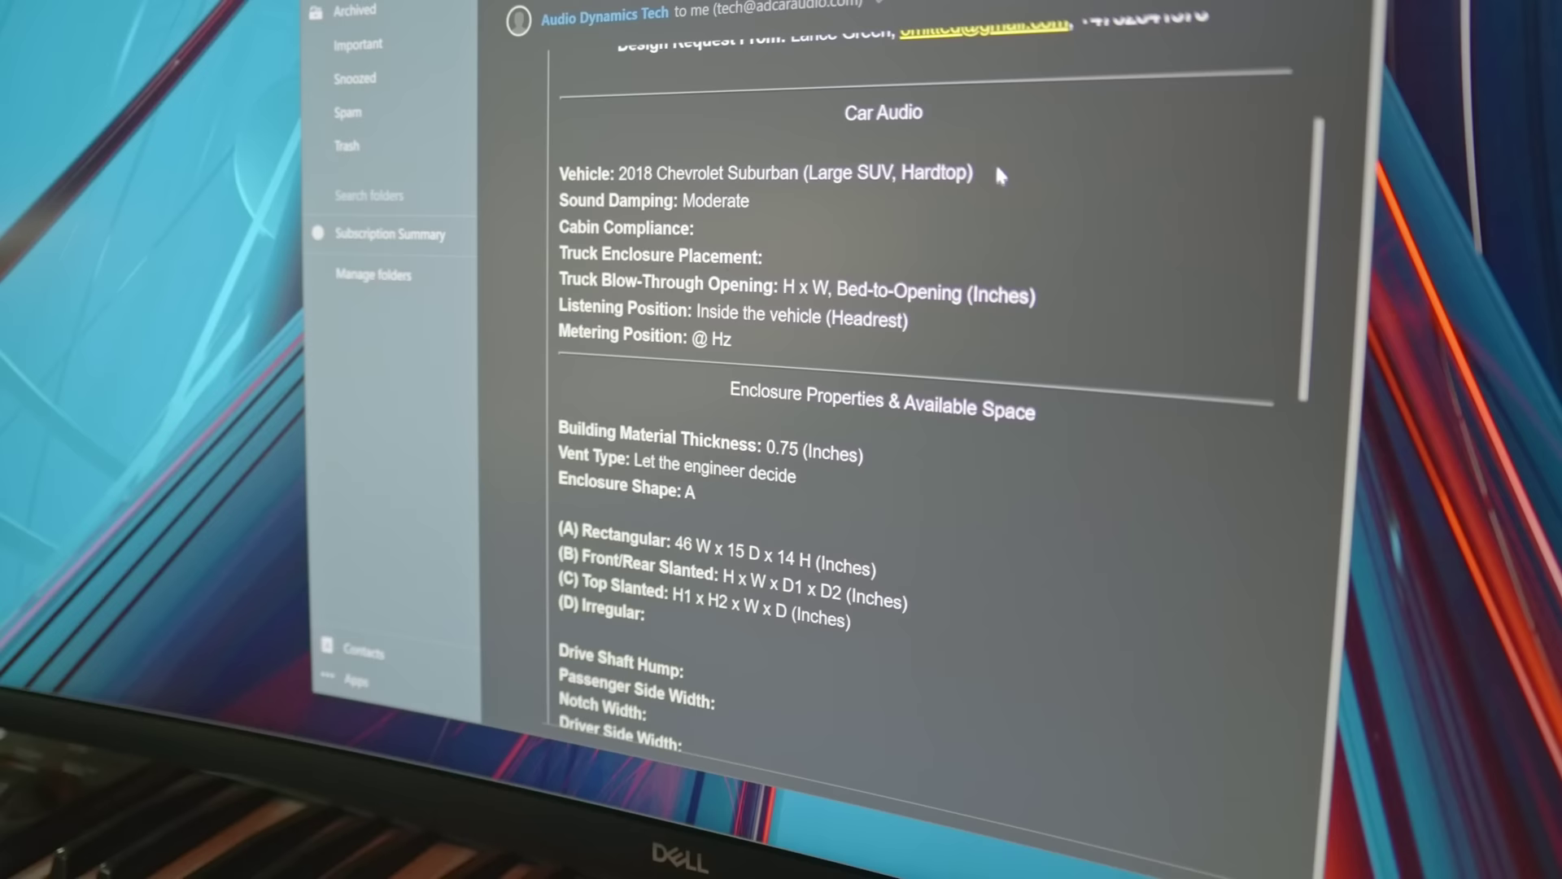